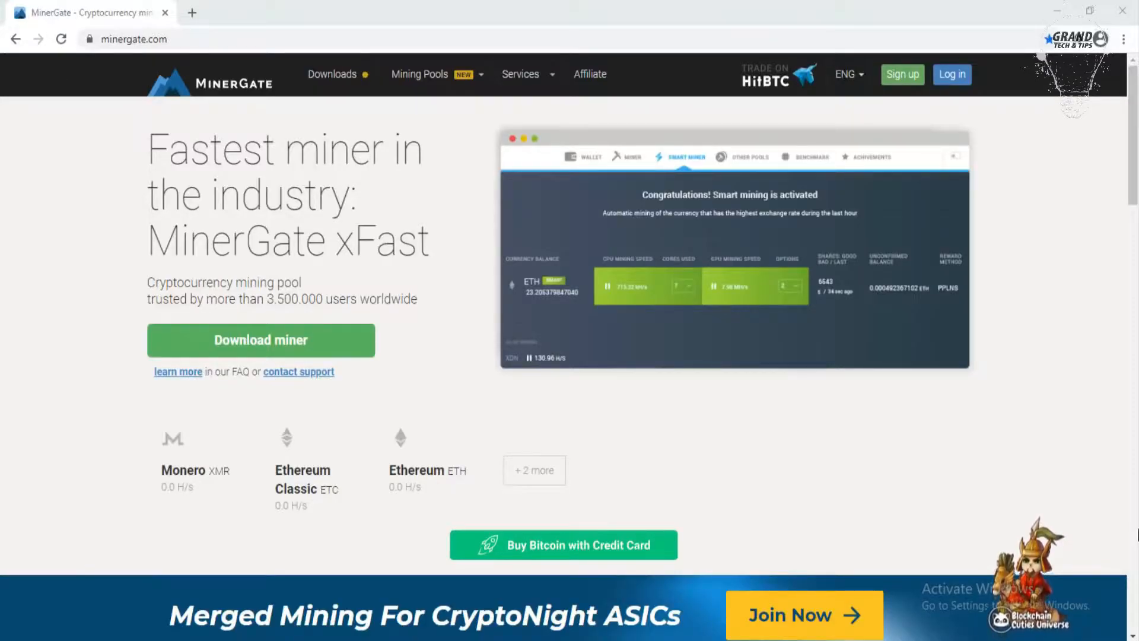
{"action": "mouse_move", "coordinate": [92, 379]}
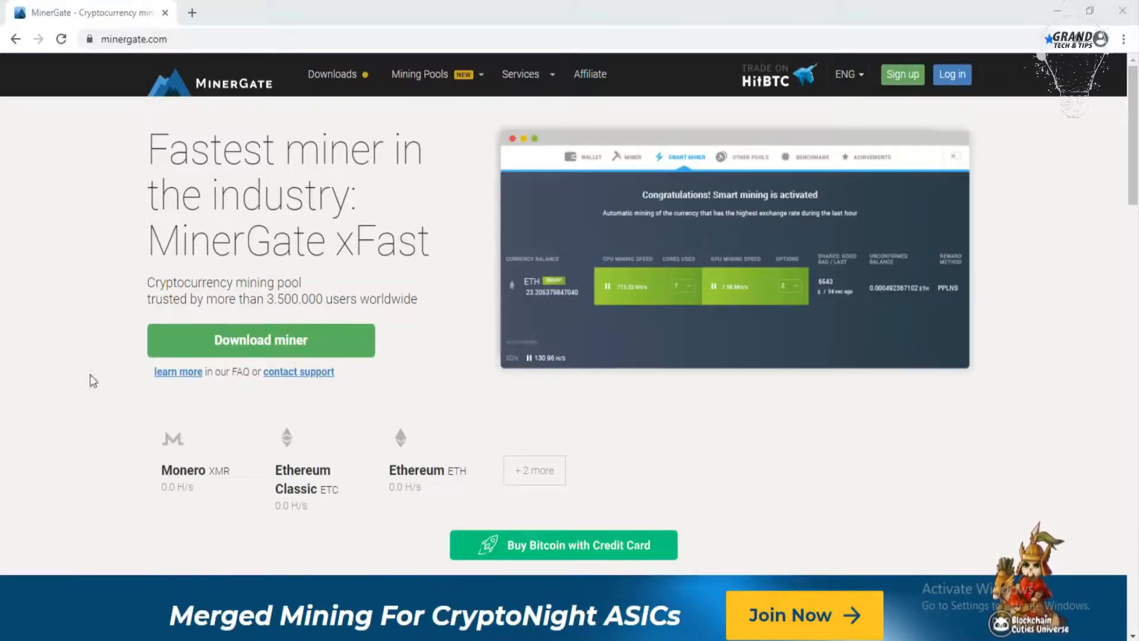
{"action": "mouse_move", "coordinate": [38, 427]}
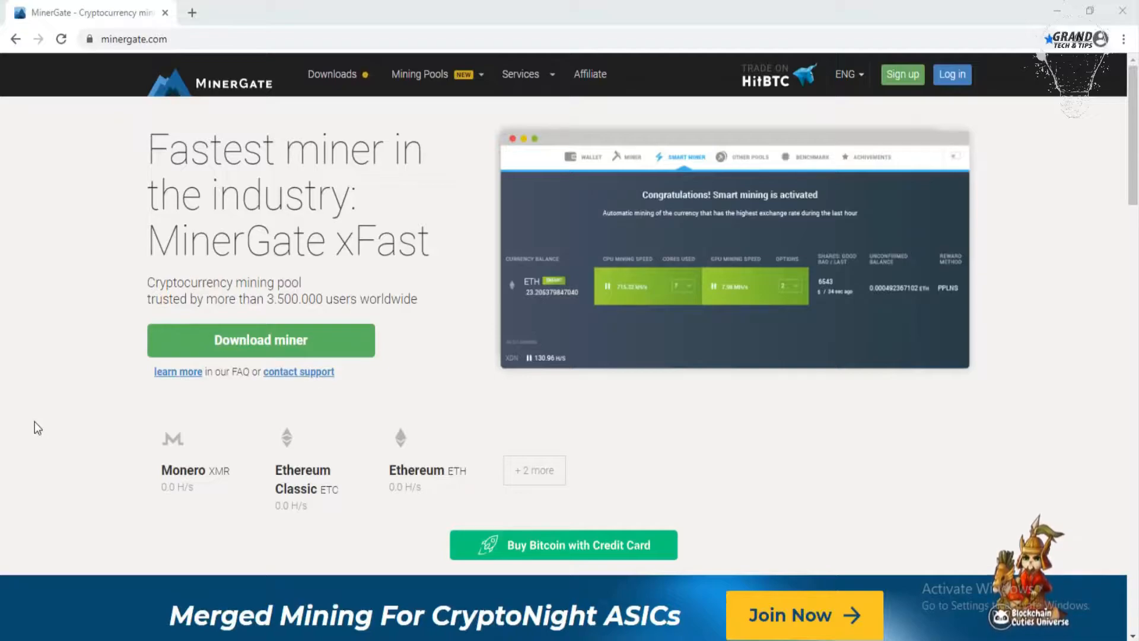
- Create a MinerGate account with email and password via the sign-up form, accepting the terms
{"action": "scroll", "scroll_direction": "down", "scroll_amount": 3}
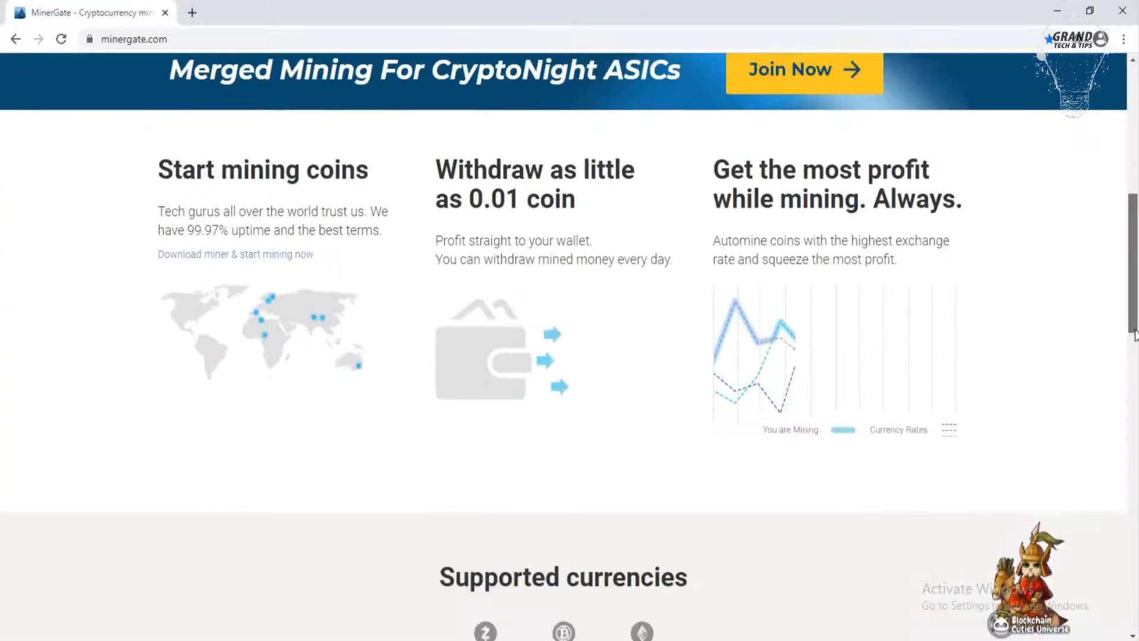
{"action": "scroll", "scroll_direction": "down", "scroll_amount": 3}
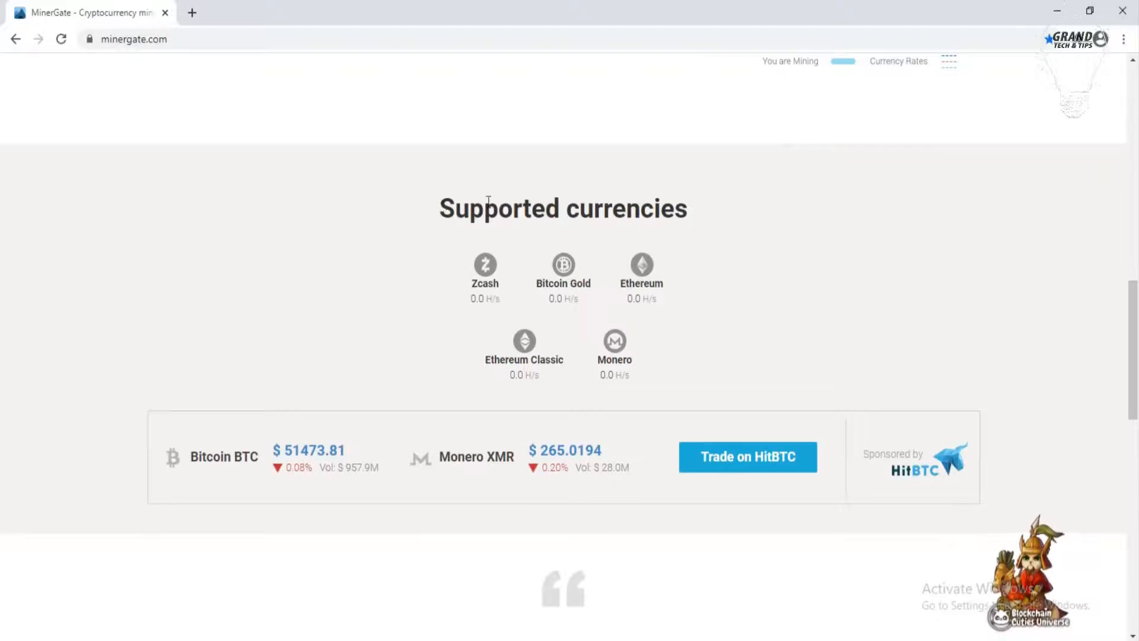
{"action": "mouse_move", "coordinate": [467, 297]}
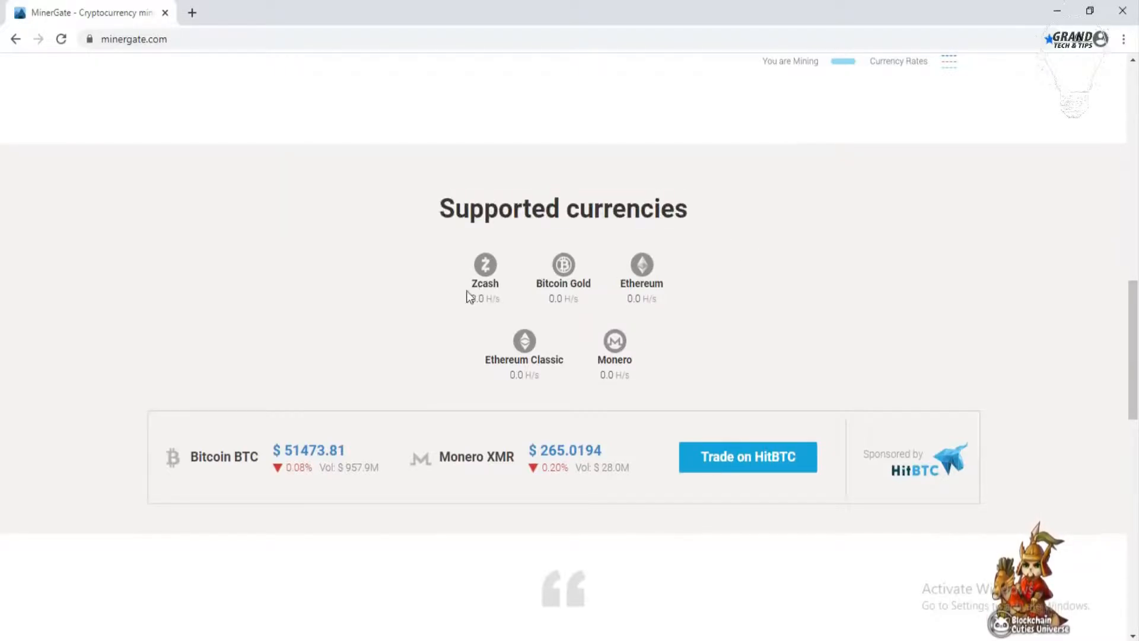
{"action": "mouse_move", "coordinate": [531, 301]}
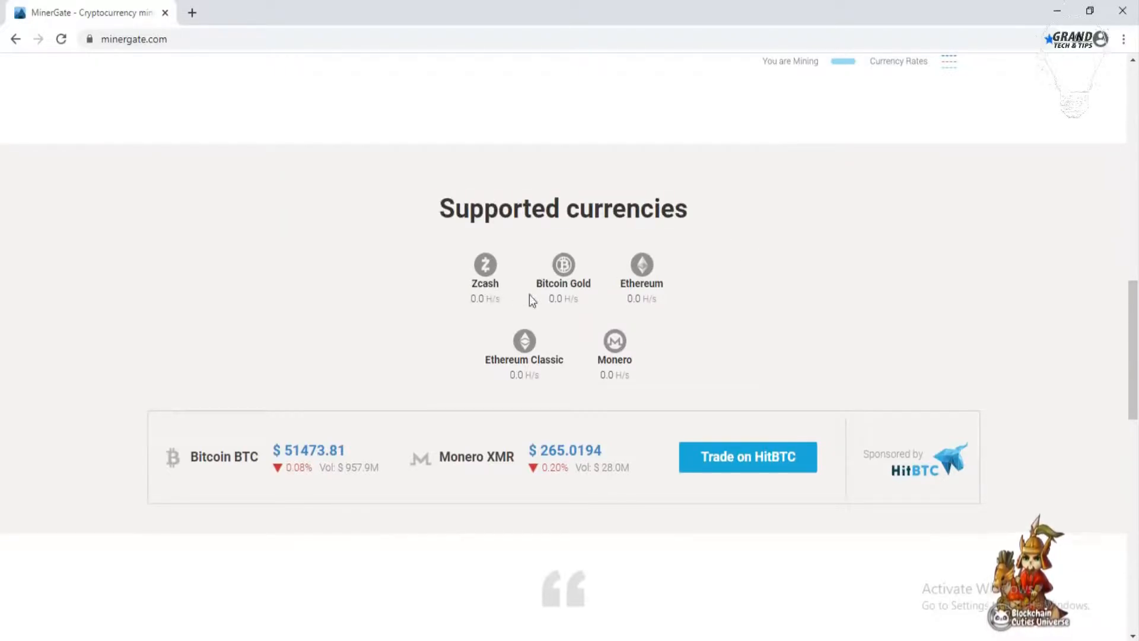
{"action": "mouse_move", "coordinate": [521, 373]}
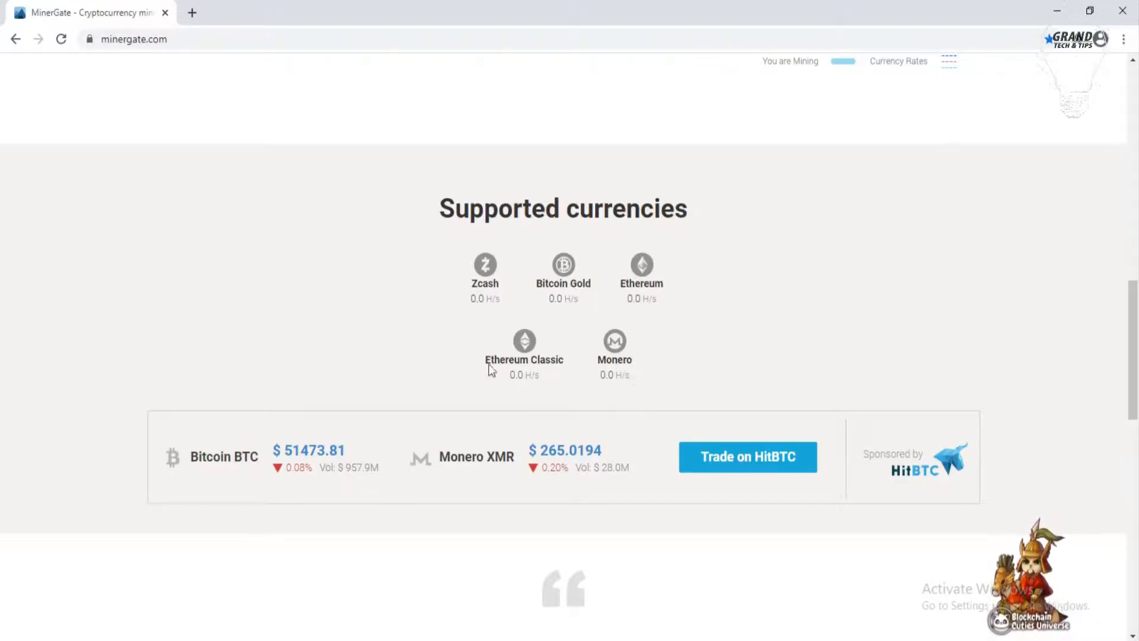
{"action": "scroll", "scroll_direction": "up", "scroll_amount": 3}
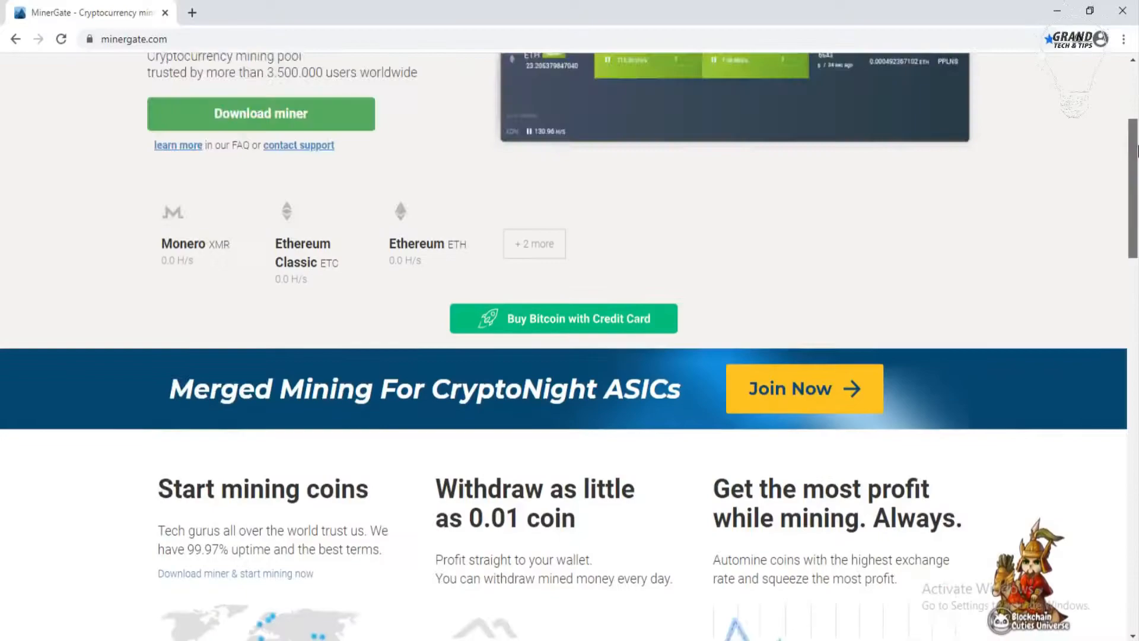
{"action": "scroll", "scroll_direction": "up", "scroll_amount": 3}
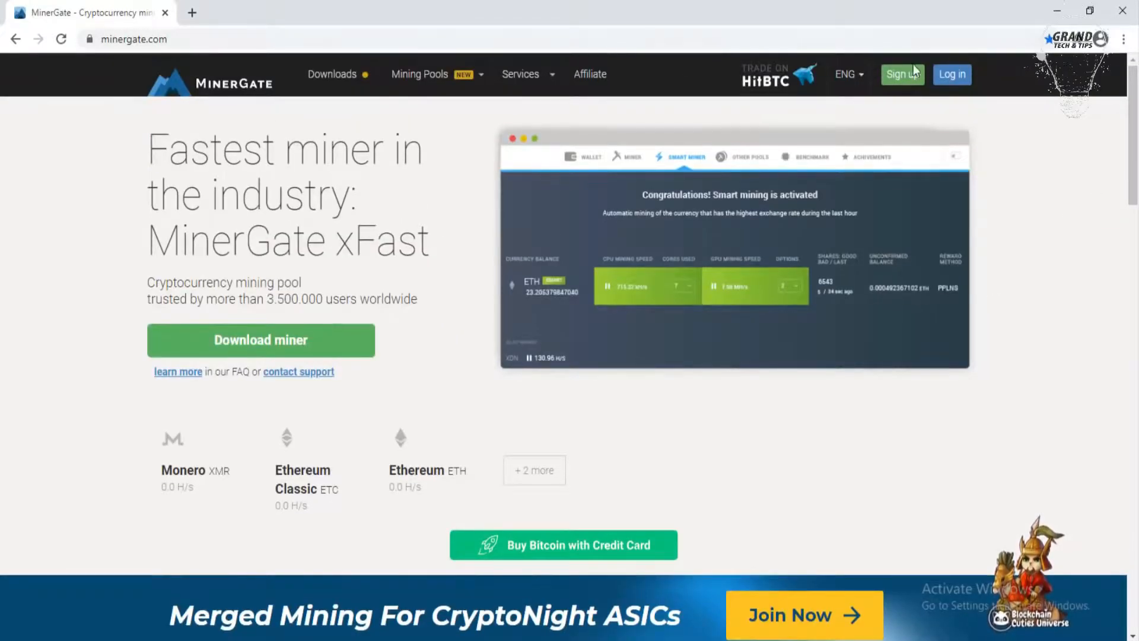
{"action": "left_click", "coordinate": [902, 74]}
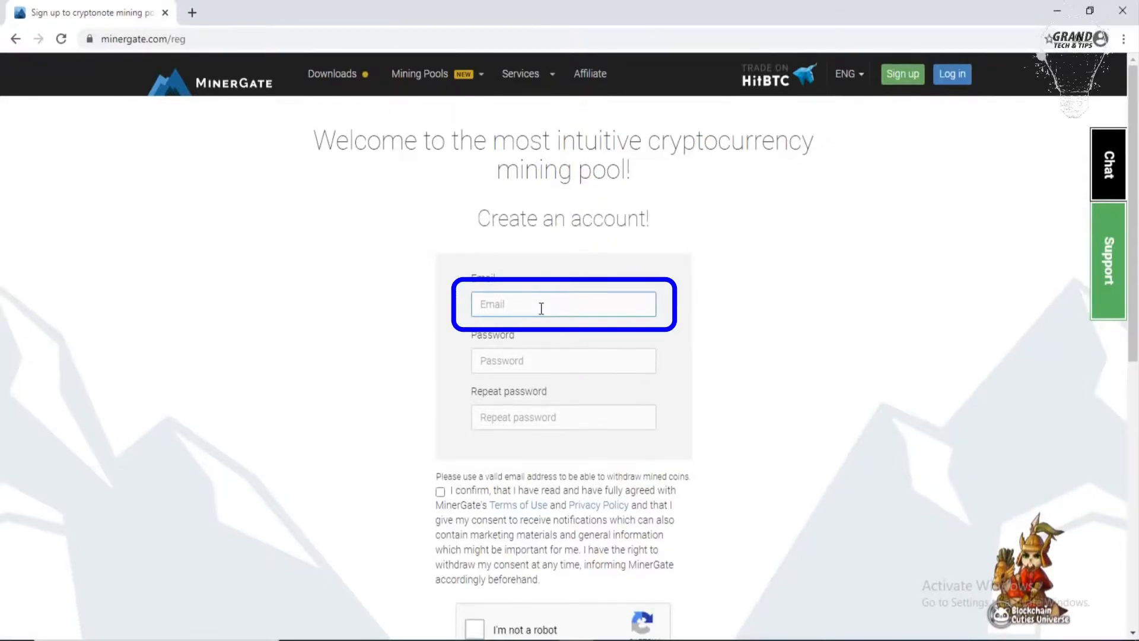
{"action": "left_click", "coordinate": [563, 360]}
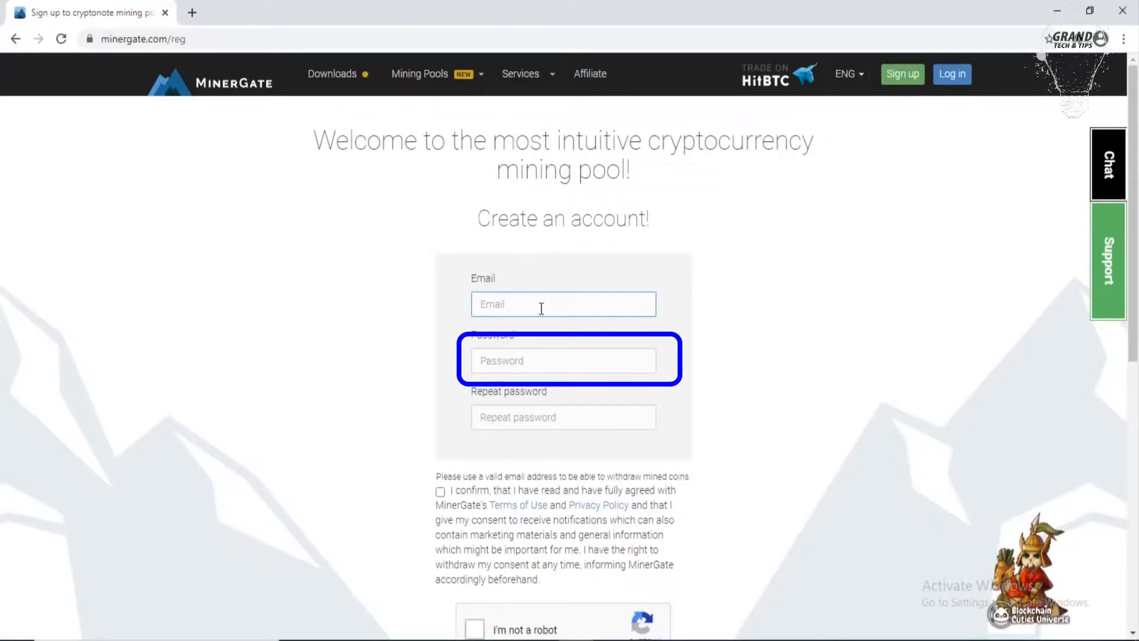
{"action": "left_click", "coordinate": [562, 345]}
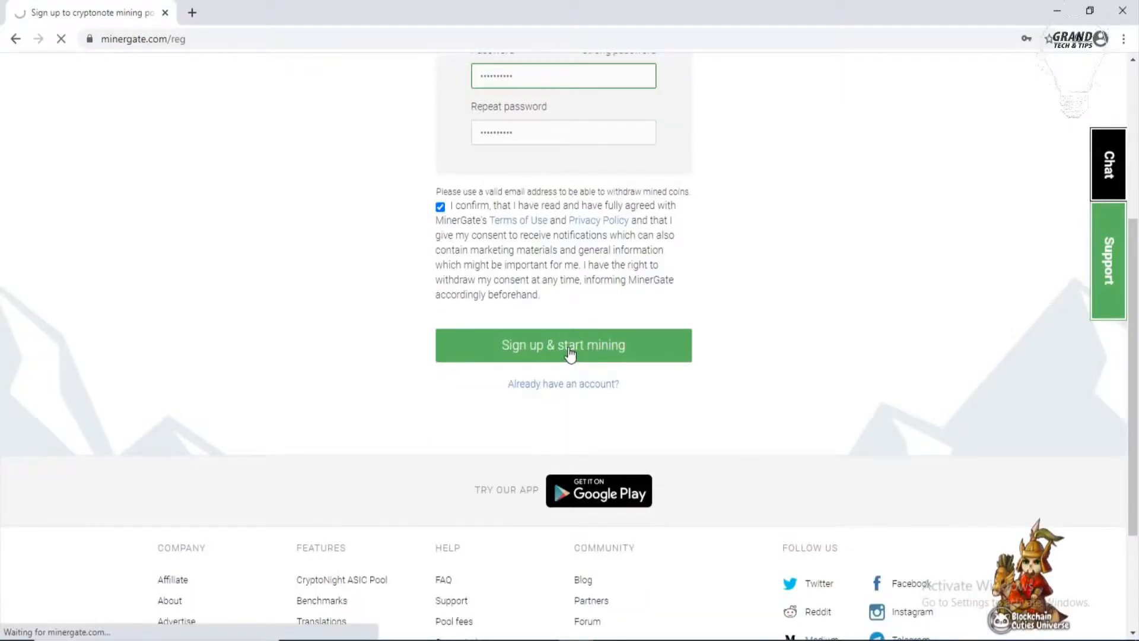
{"action": "left_click", "coordinate": [563, 345]}
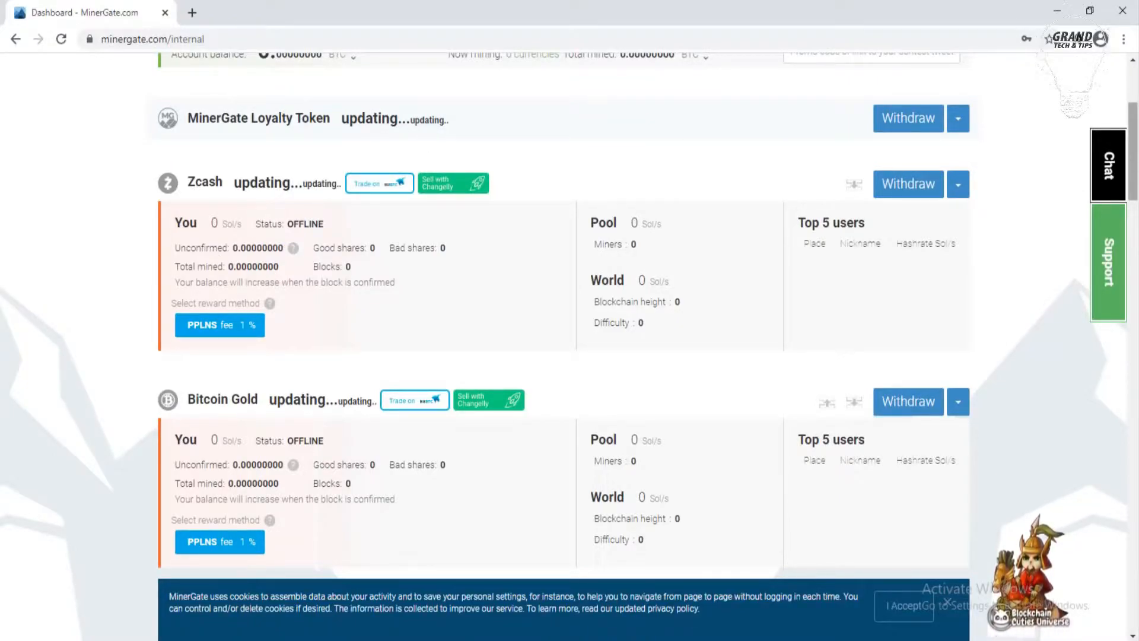
{"action": "mouse_move", "coordinate": [183, 258]}
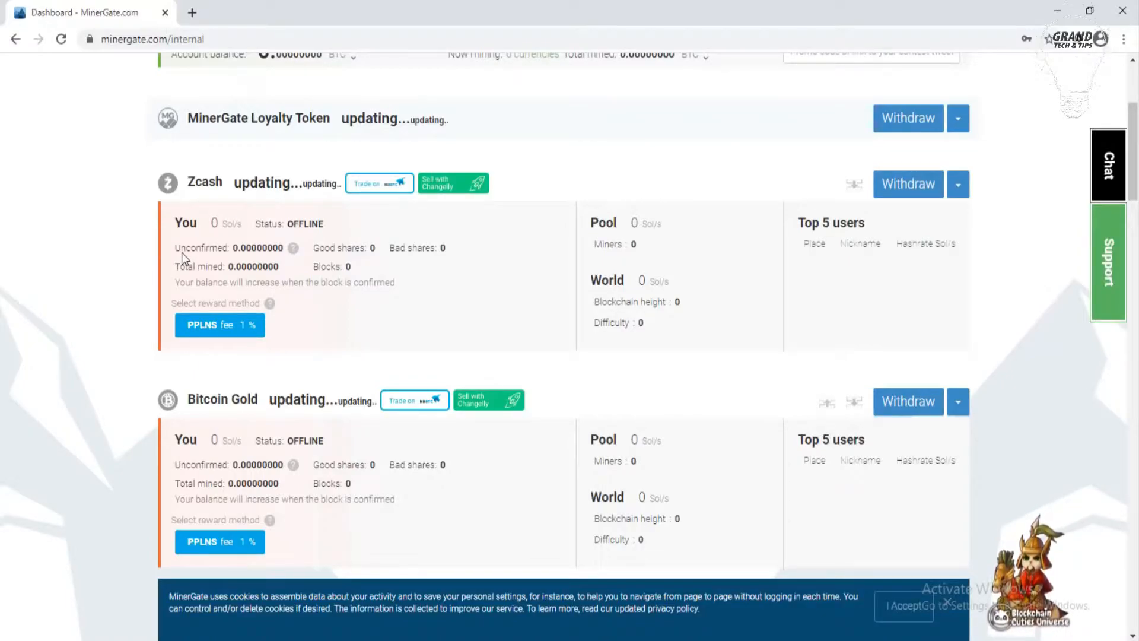
{"action": "mouse_move", "coordinate": [212, 255]}
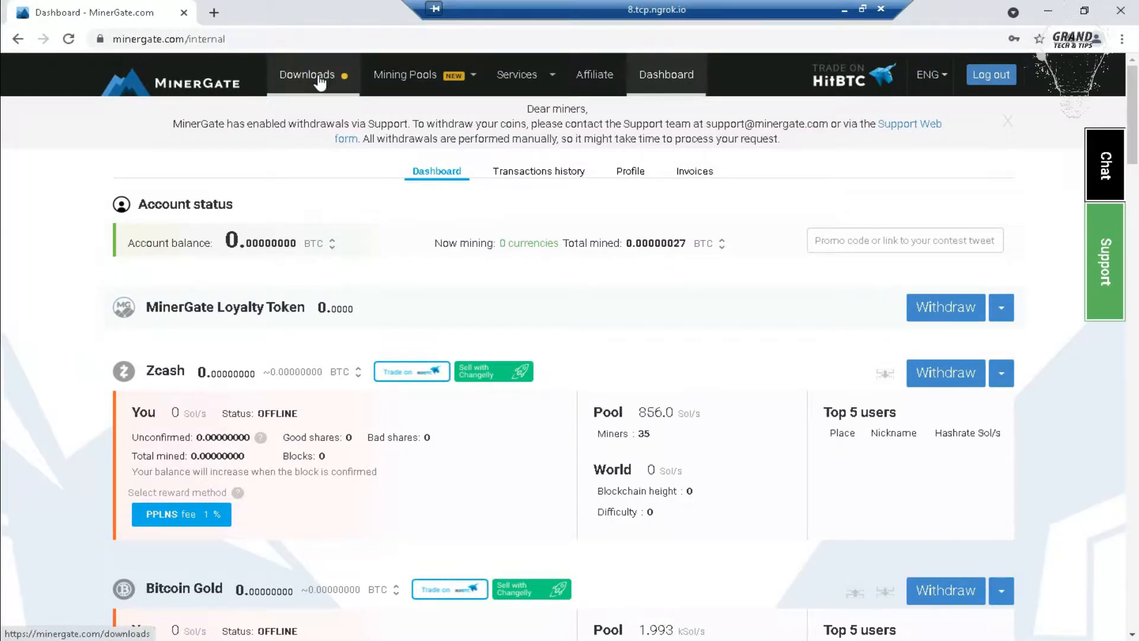
- Download the xFast GUI Miner .exe for Windows 7 or later, 64-bit
{"action": "left_click", "coordinate": [307, 74]}
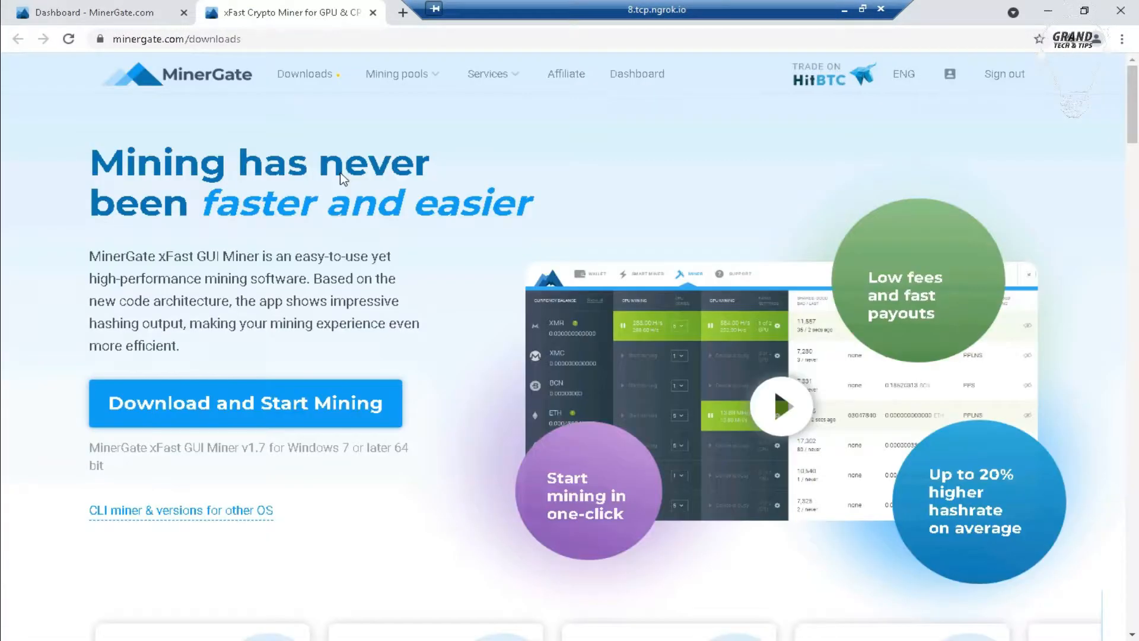
{"action": "mouse_move", "coordinate": [245, 403]}
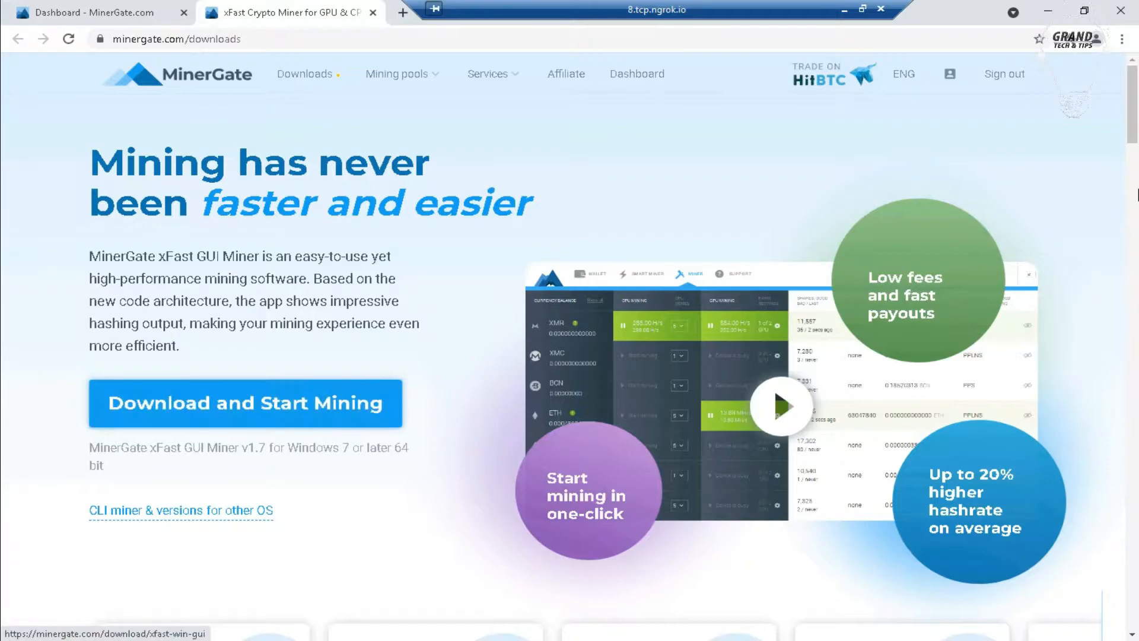
{"action": "scroll", "scroll_direction": "down", "scroll_amount": 3}
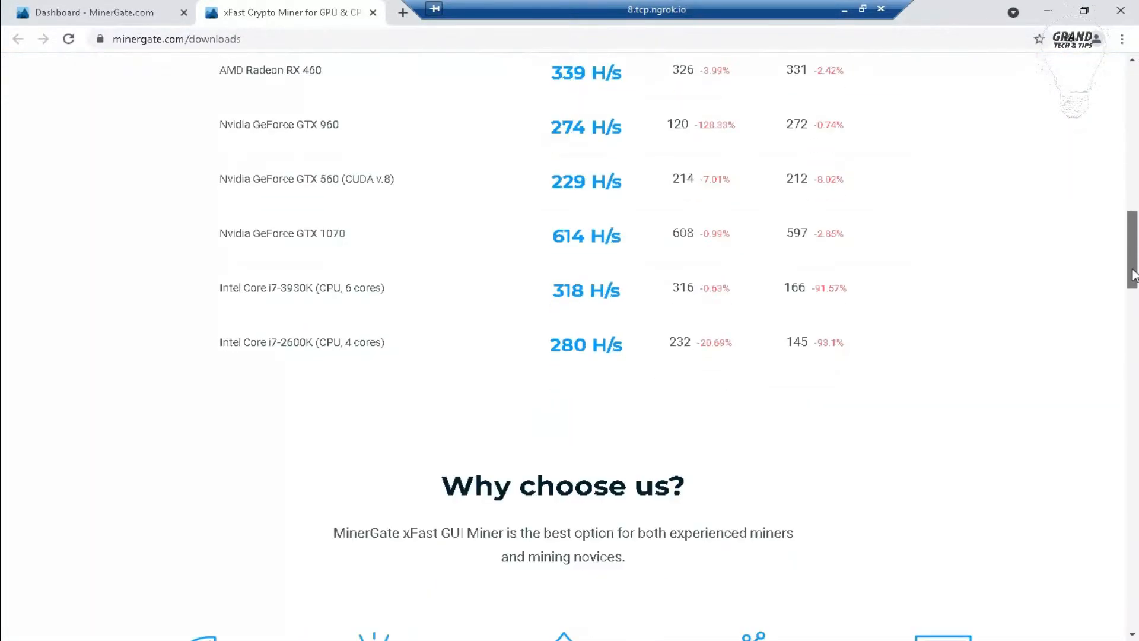
{"action": "scroll", "scroll_direction": "down", "scroll_amount": 3}
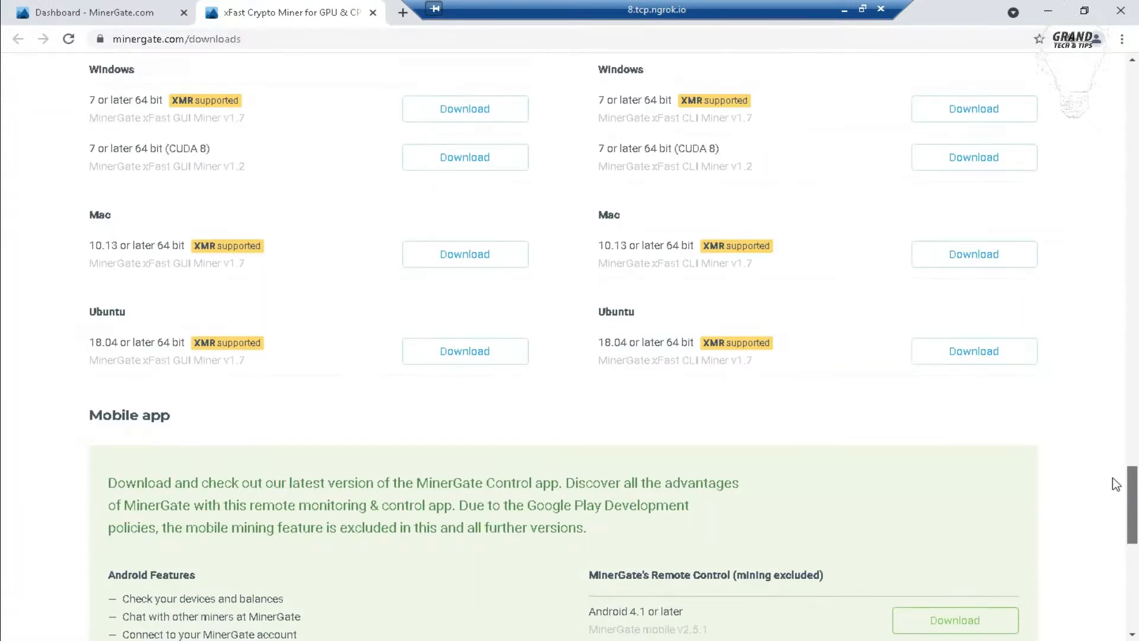
{"action": "scroll", "scroll_direction": "up", "scroll_amount": 3}
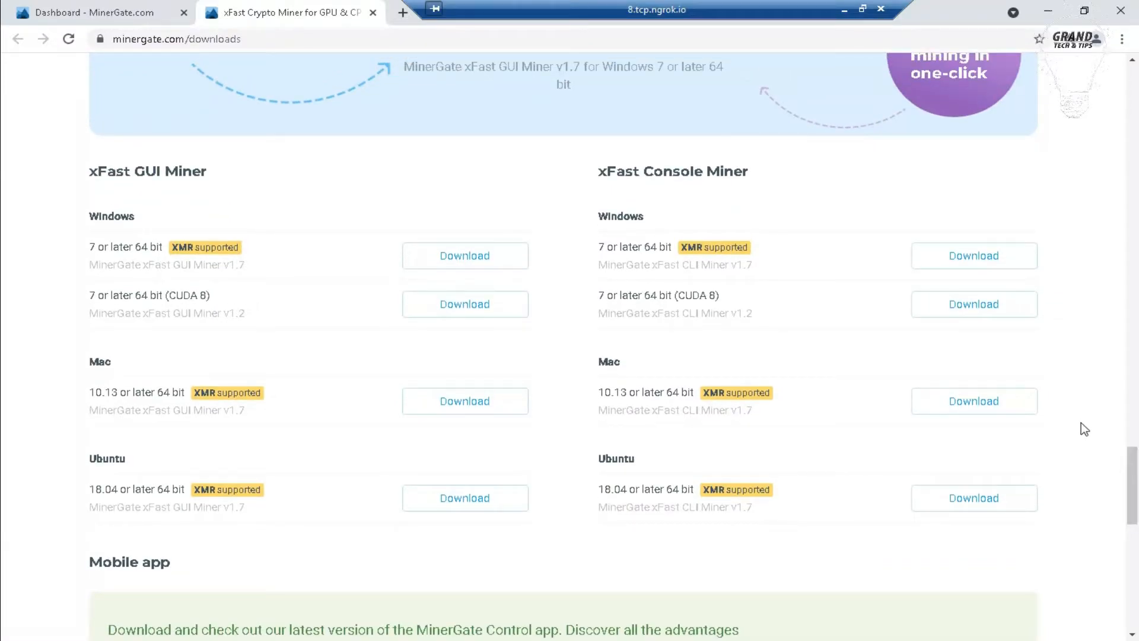
{"action": "double_click", "coordinate": [111, 216]}
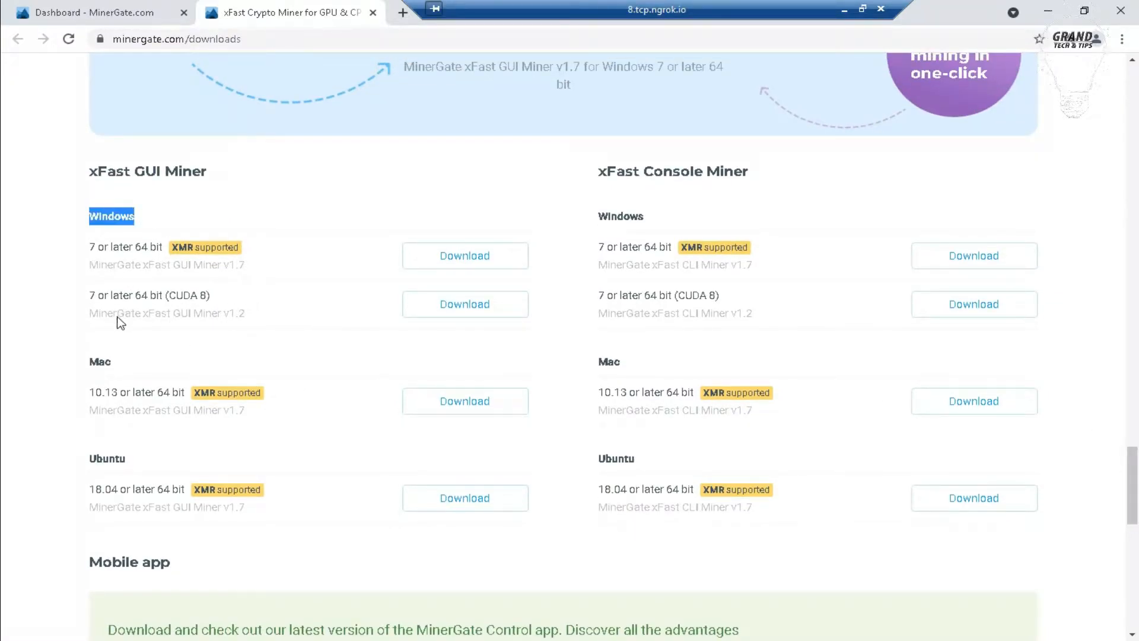
{"action": "double_click", "coordinate": [107, 458]}
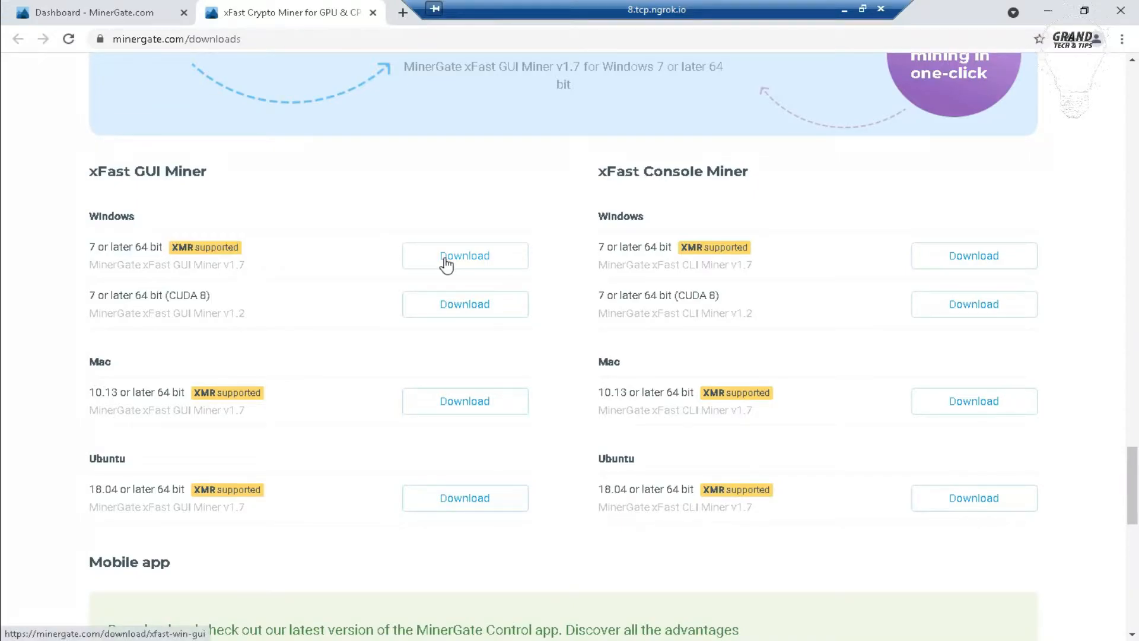
{"action": "left_click", "coordinate": [464, 256]}
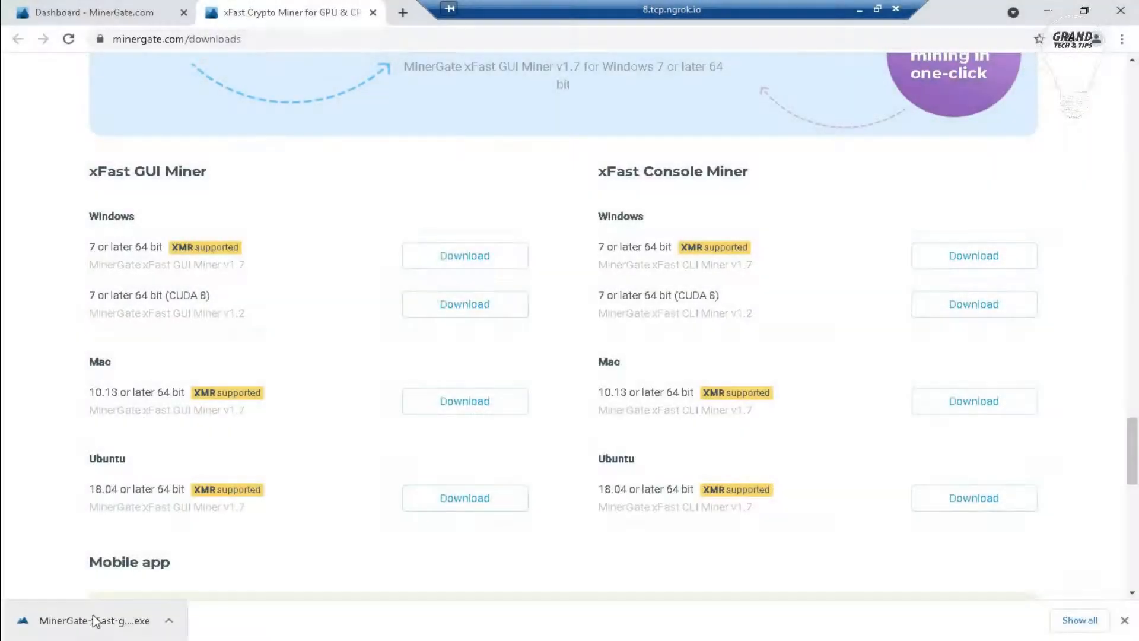
- Install MinerGate from the downloaded .exe, with Run MinerGate kept enabled at finish
{"action": "left_click", "coordinate": [91, 621]}
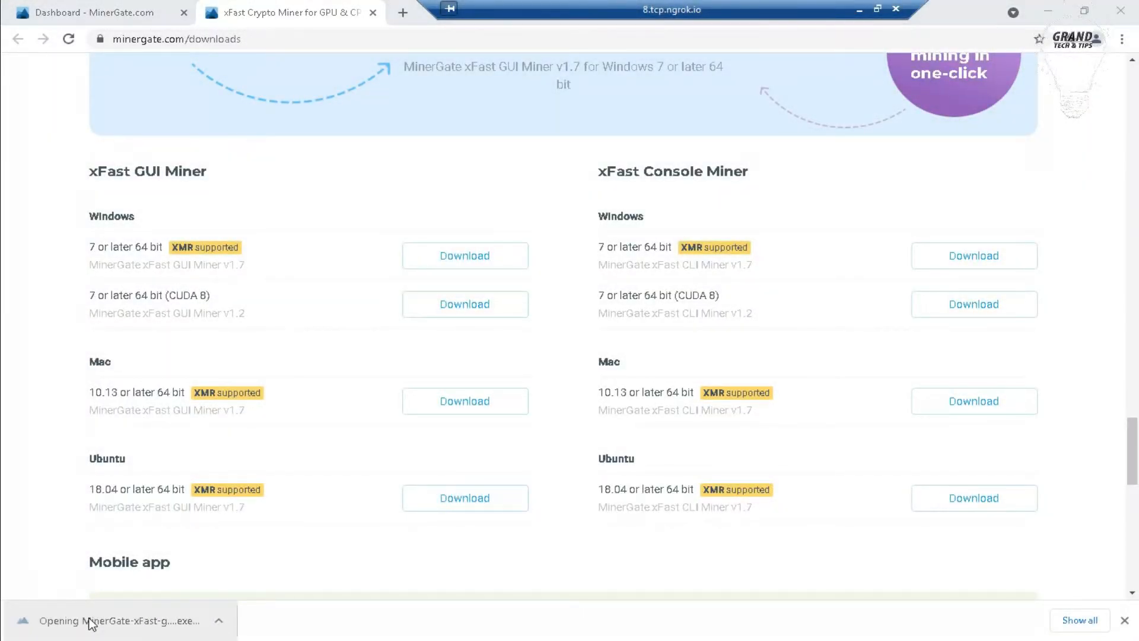
{"action": "left_click", "coordinate": [109, 620]}
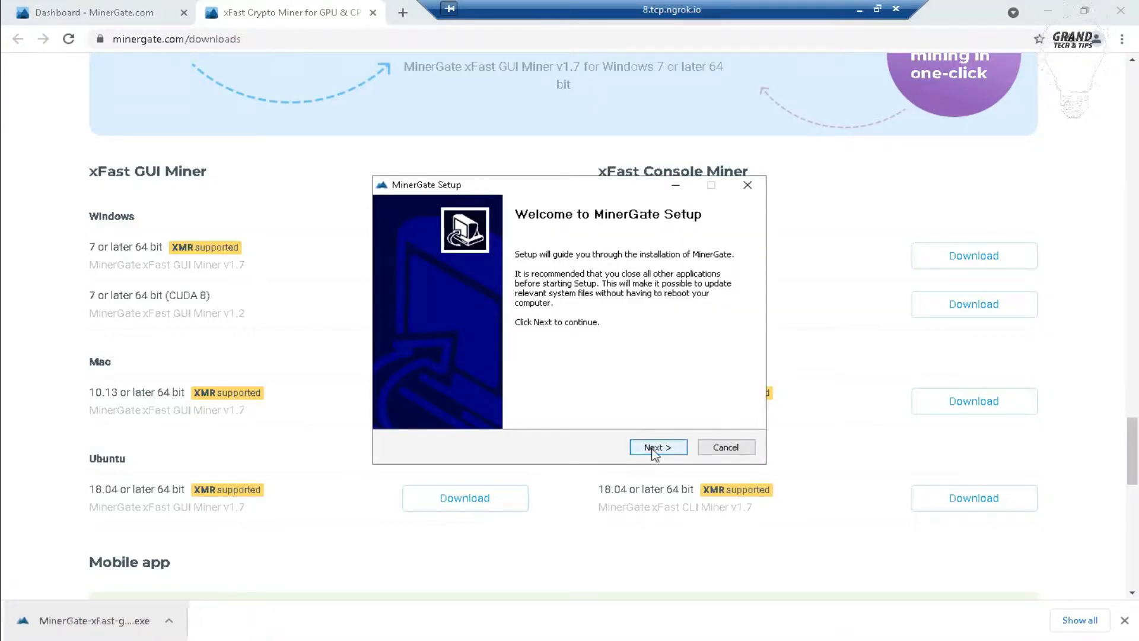
{"action": "left_click", "coordinate": [656, 446]}
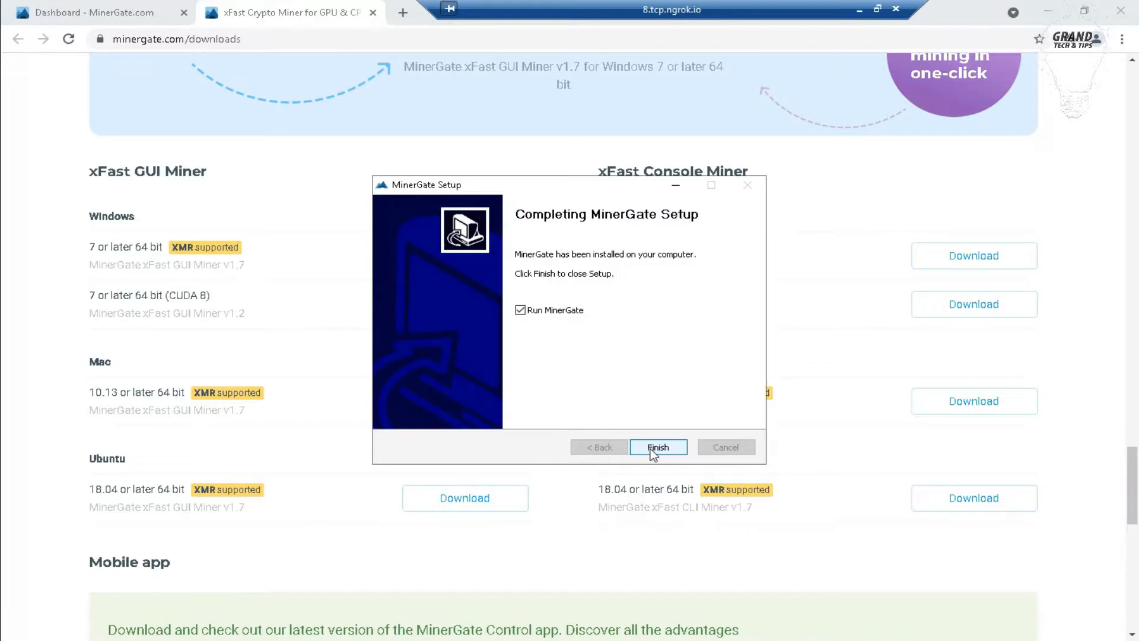
{"action": "left_click", "coordinate": [658, 447]}
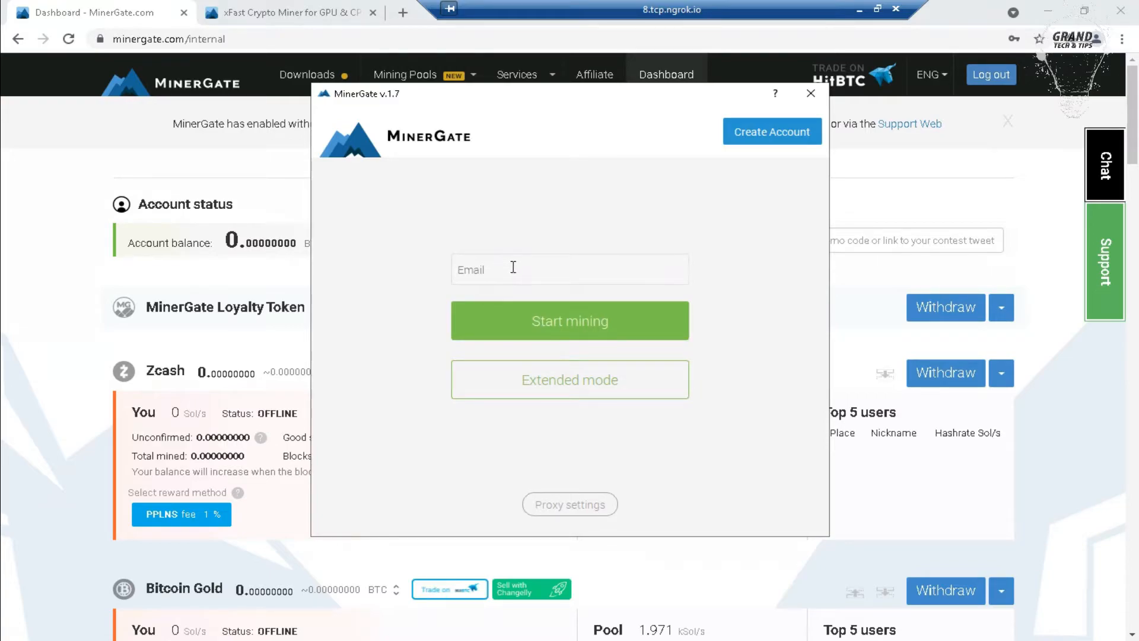
- Enter the account email in xFast Miner and start smart mining XMR
{"action": "type", "text": "dk"}
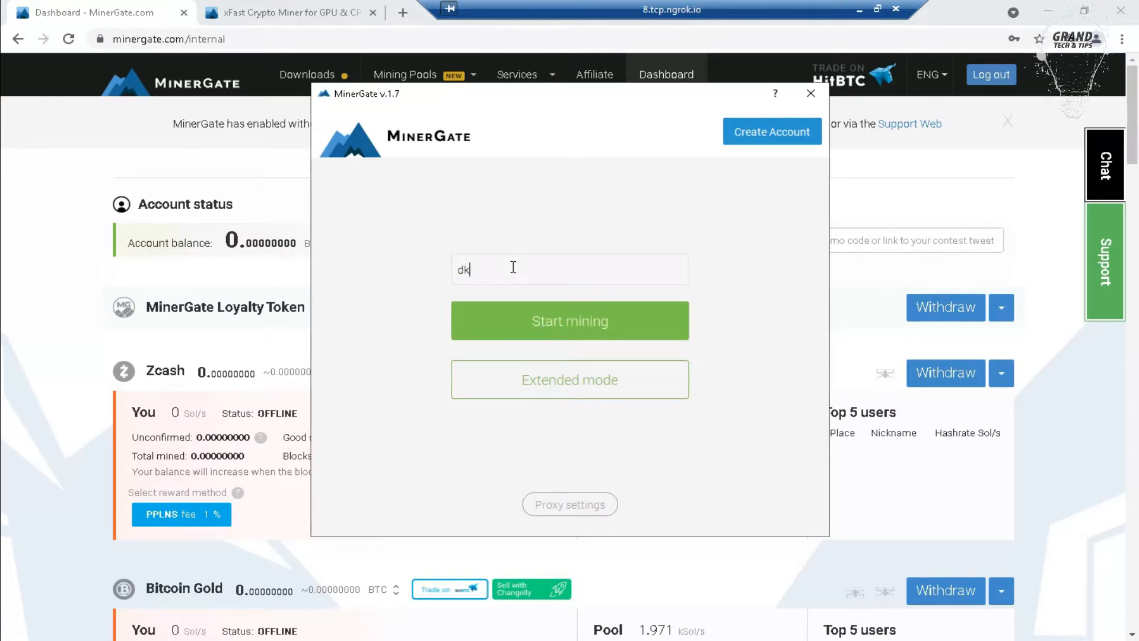
{"action": "type", "text": "132923"}
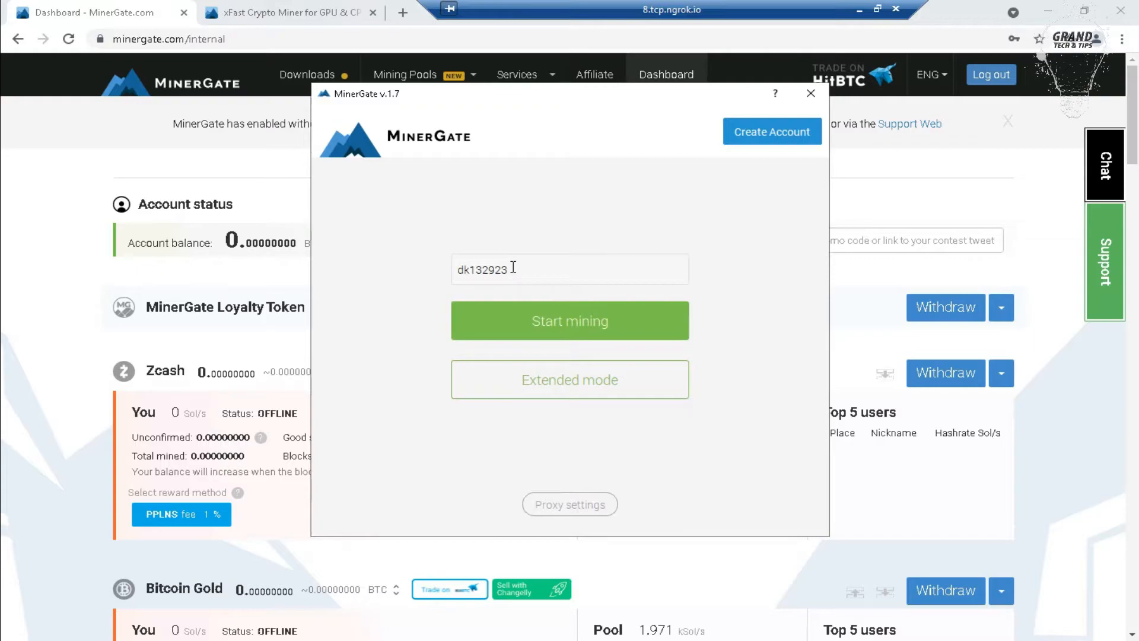
{"action": "left_click", "coordinate": [569, 320]}
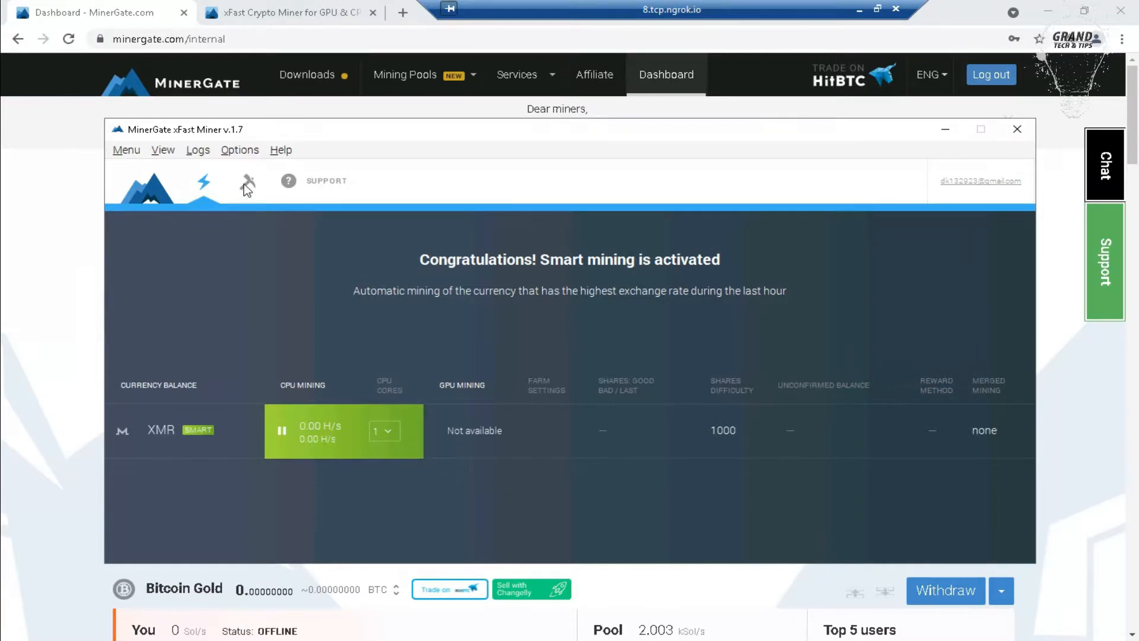
- View all currencies with XMR hashing near 250 H/s, then switch to the browser dashboard
{"action": "left_click", "coordinate": [248, 182]}
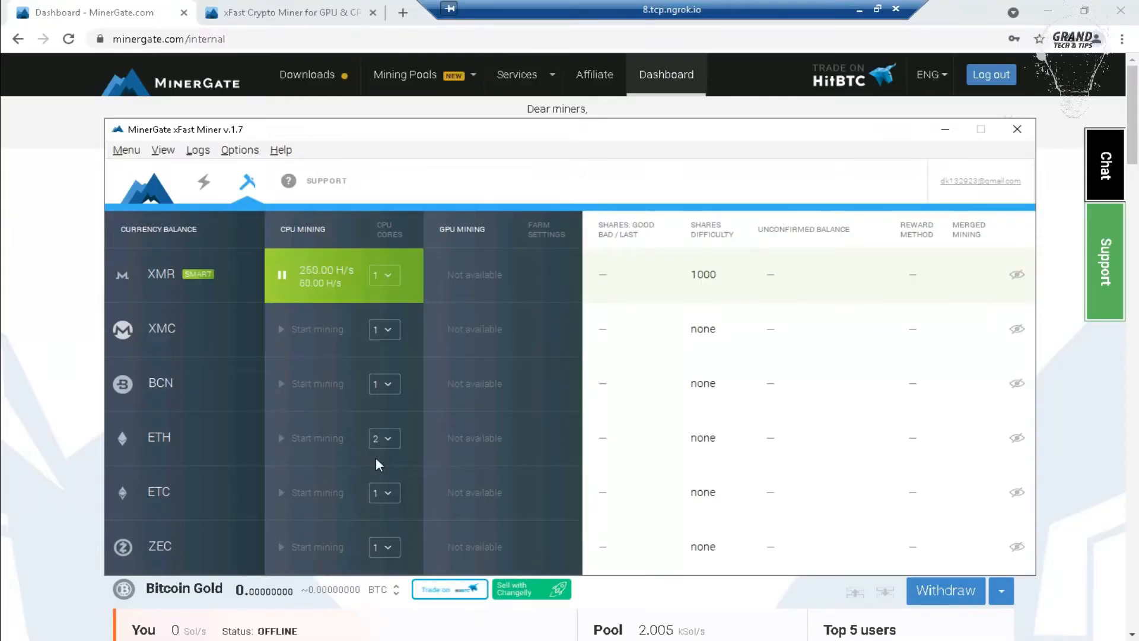
{"action": "left_click", "coordinate": [313, 437]}
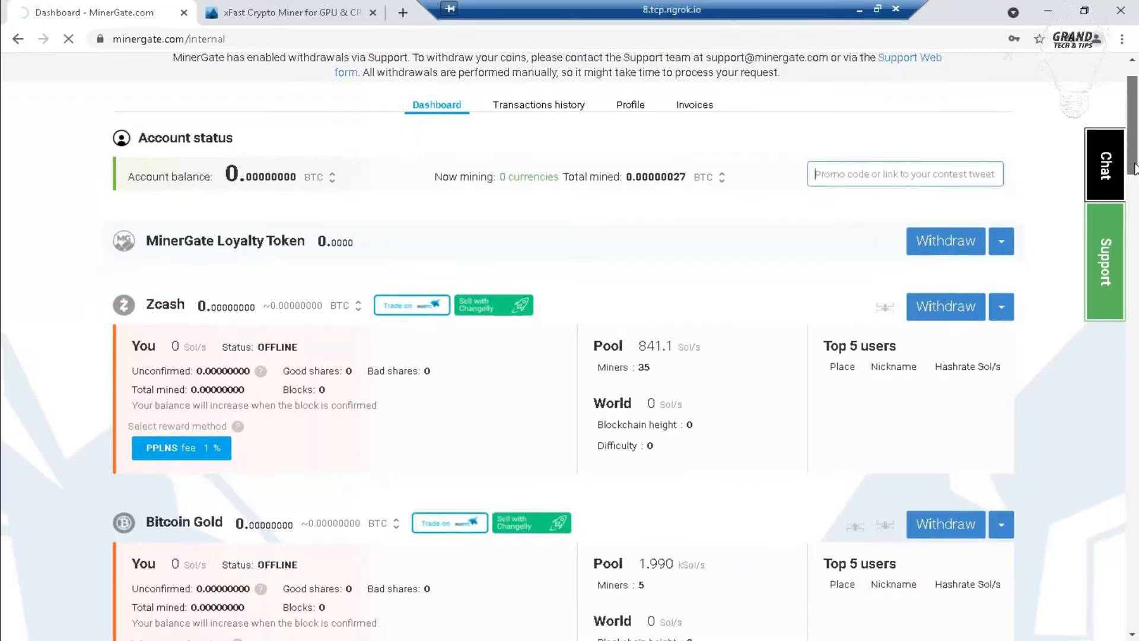
- Open the account profile page, then scroll the downloads page to the Android mobile app
{"action": "left_click", "coordinate": [289, 13]}
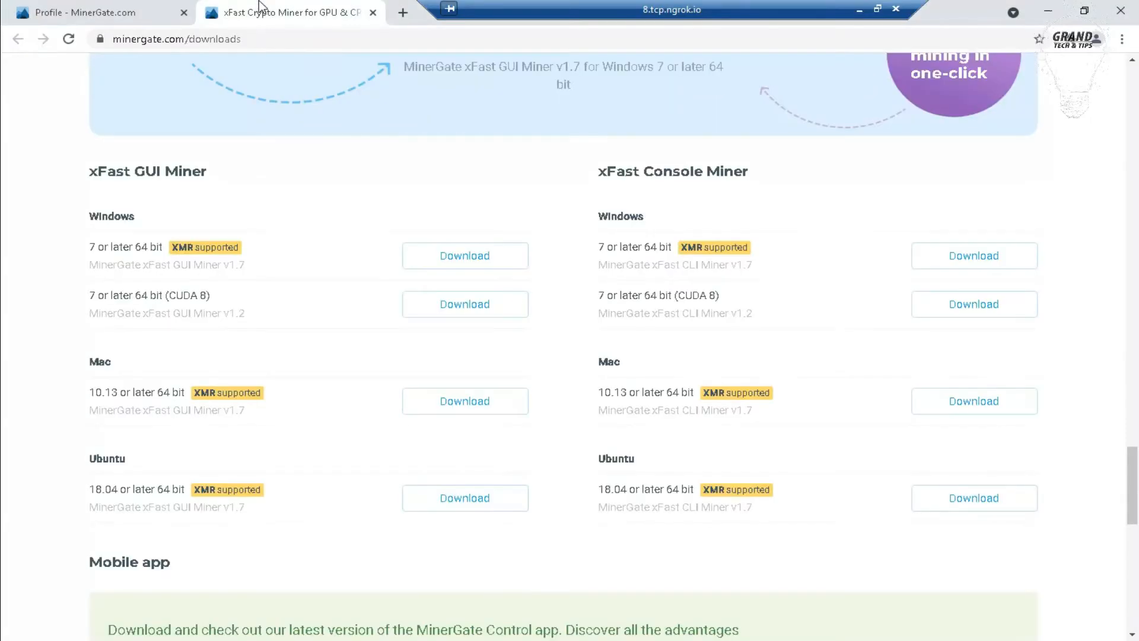
{"action": "scroll", "scroll_direction": "down", "scroll_amount": 3}
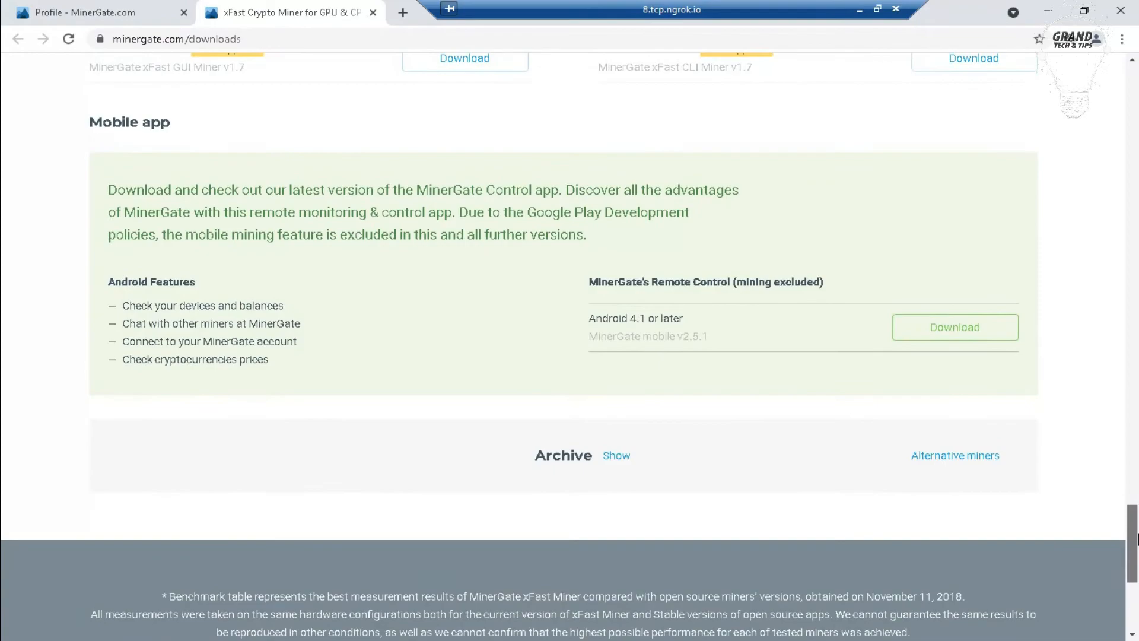